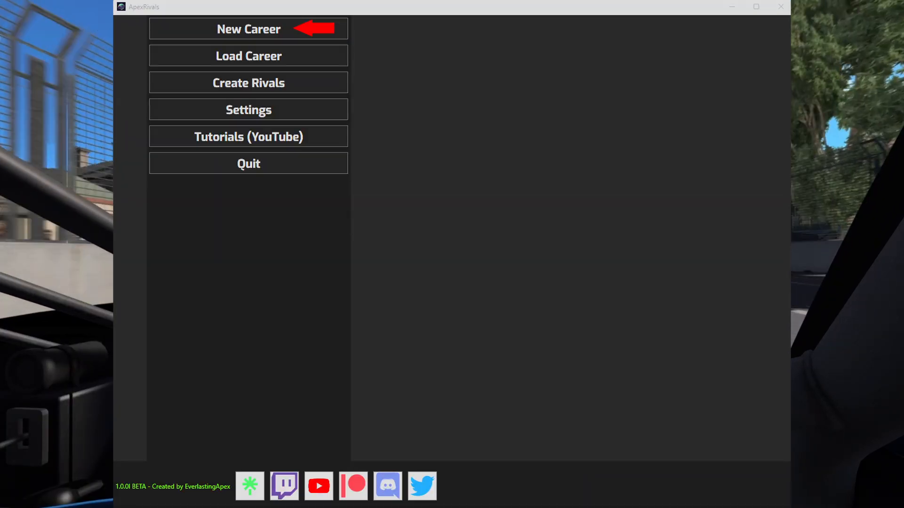
Begin a New Career and open the career presets folder from its setup form
left_click(248, 29)
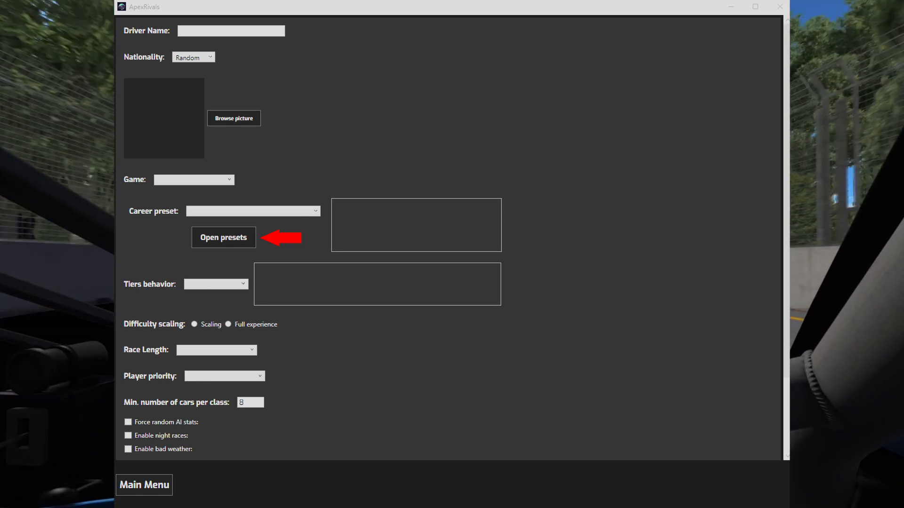
left_click(223, 237)
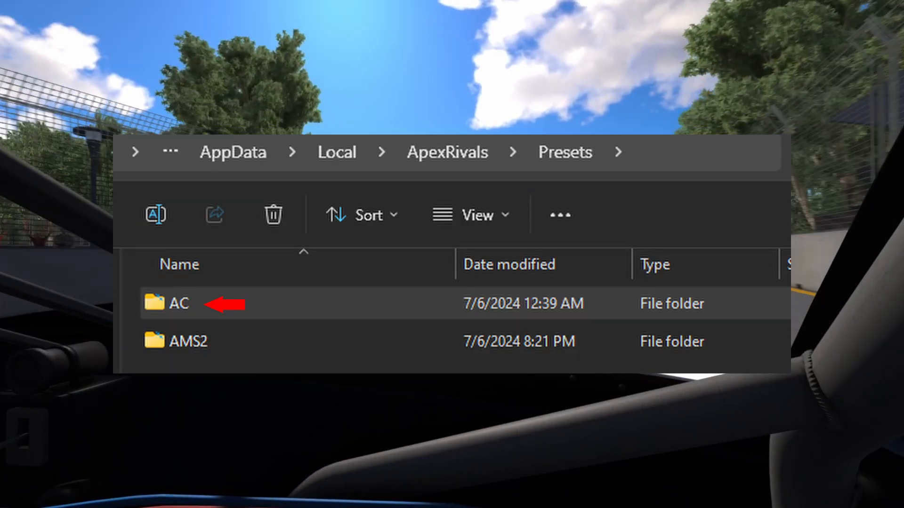
Open AC > Custom Preset to see its Cars, Events, Tiers and Tracks folders, then return via ApexRivals
double_click(178, 304)
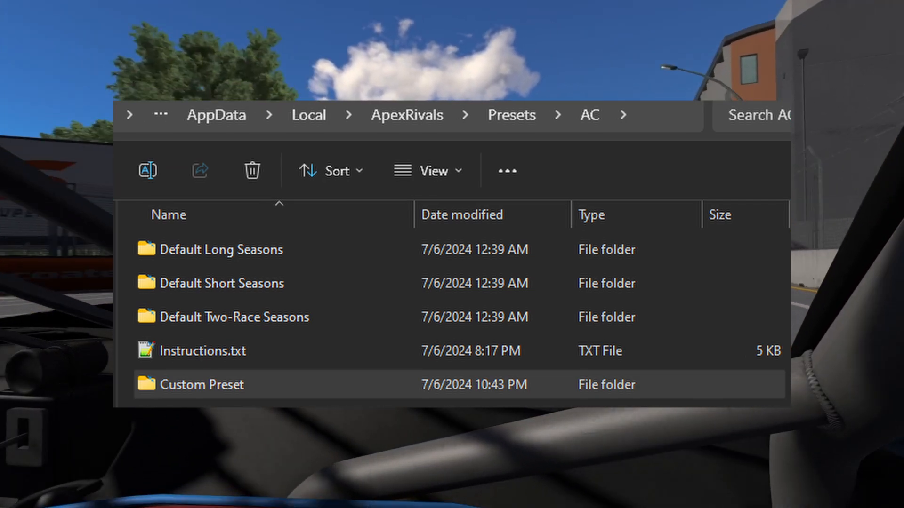
double_click(200, 384)
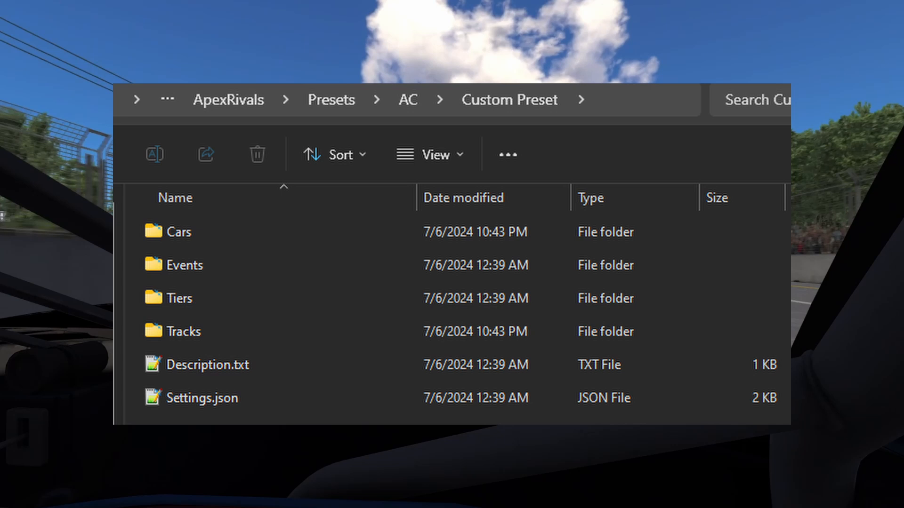
double_click(206, 366)
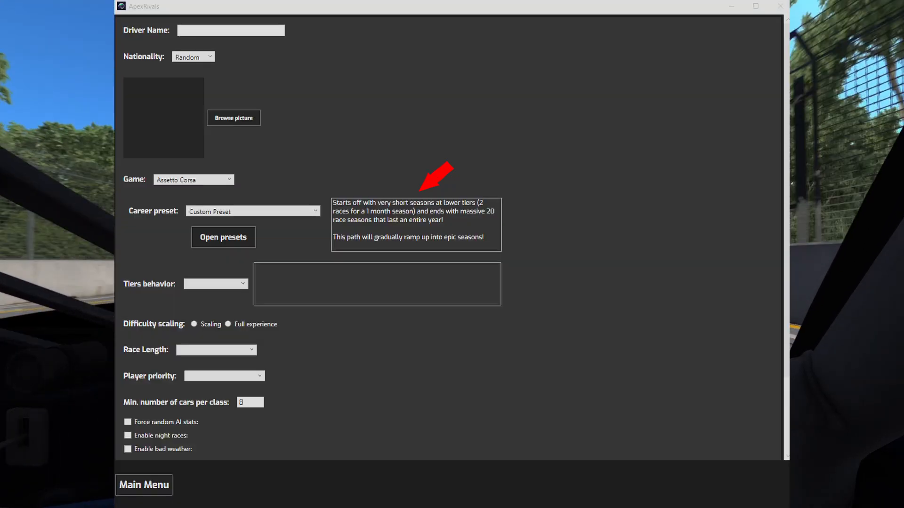
left_click(223, 237)
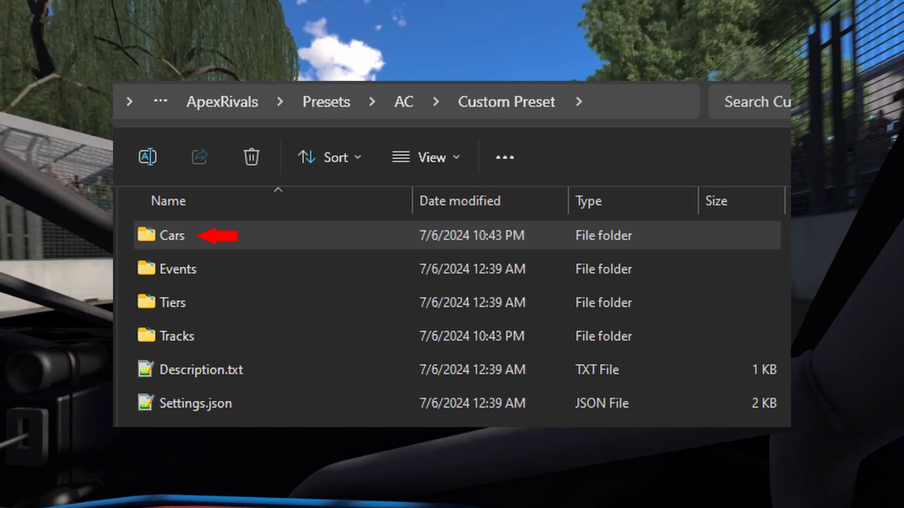
Open the Custom Preset's Cars folder
double_click(171, 235)
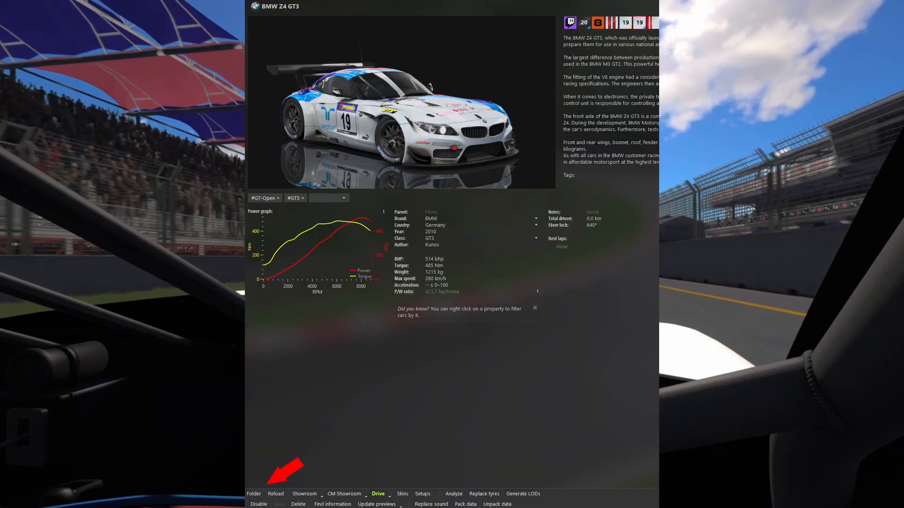
Open the BMW Z4 GT3's install folder from its Content Manager page
left_click(254, 493)
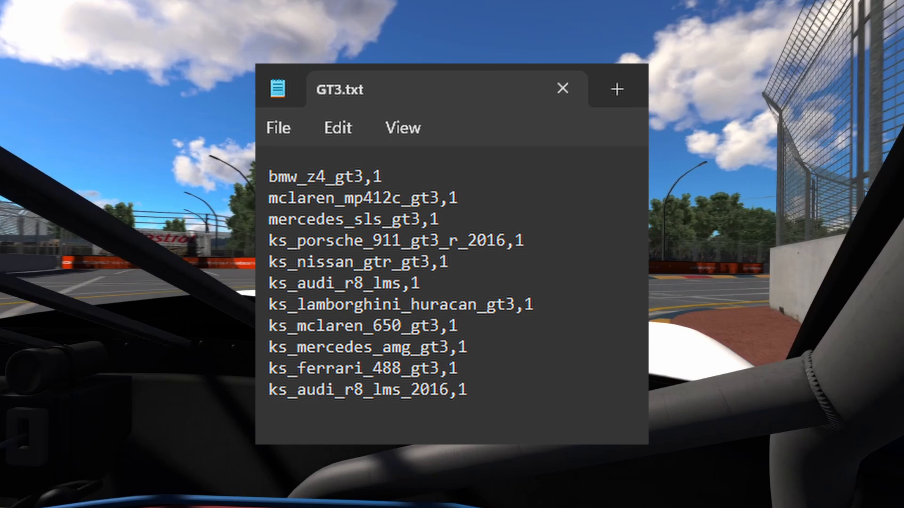
Save and close GT3.txt listing eleven GT3 car IDs each followed by ',1'
left_click(563, 89)
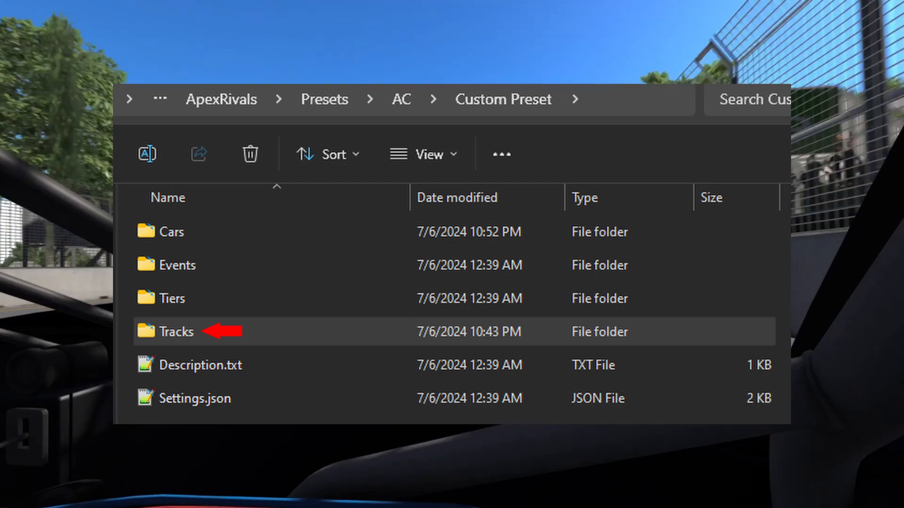
Open the Tracks folder and view one of its category track list files
double_click(177, 332)
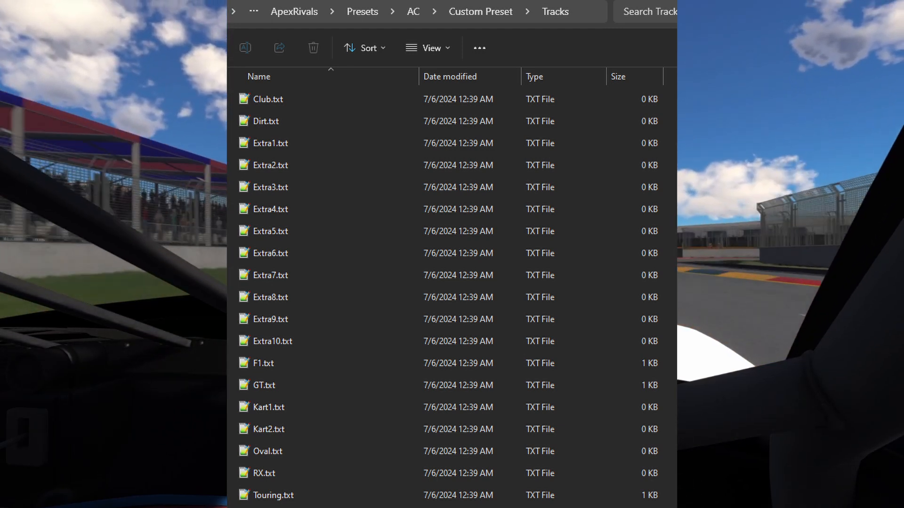
double_click(261, 386)
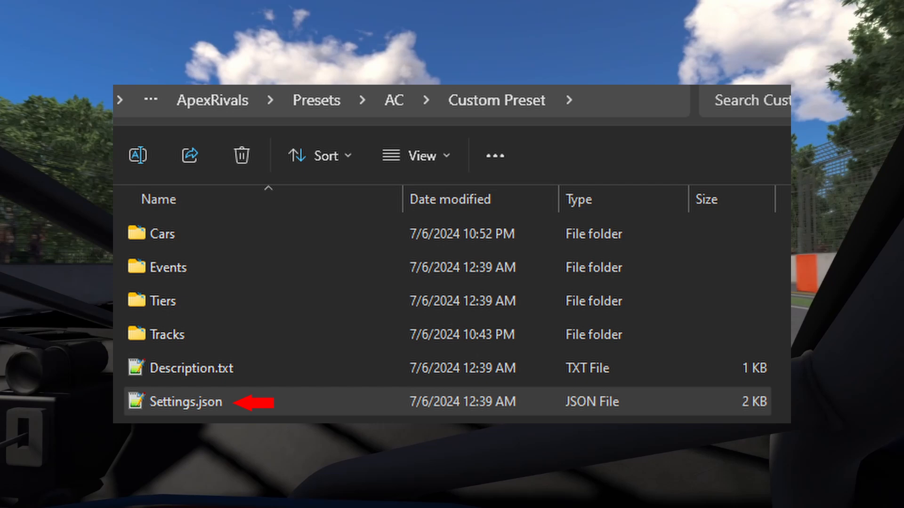
Open the Tiers folder and load its Tiers .db file in DB Browser for SQLite
double_click(164, 301)
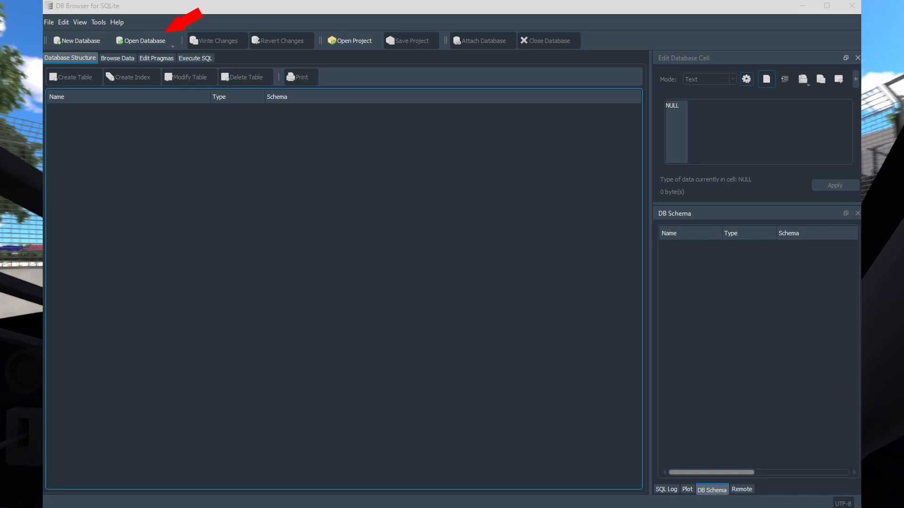
left_click(142, 40)
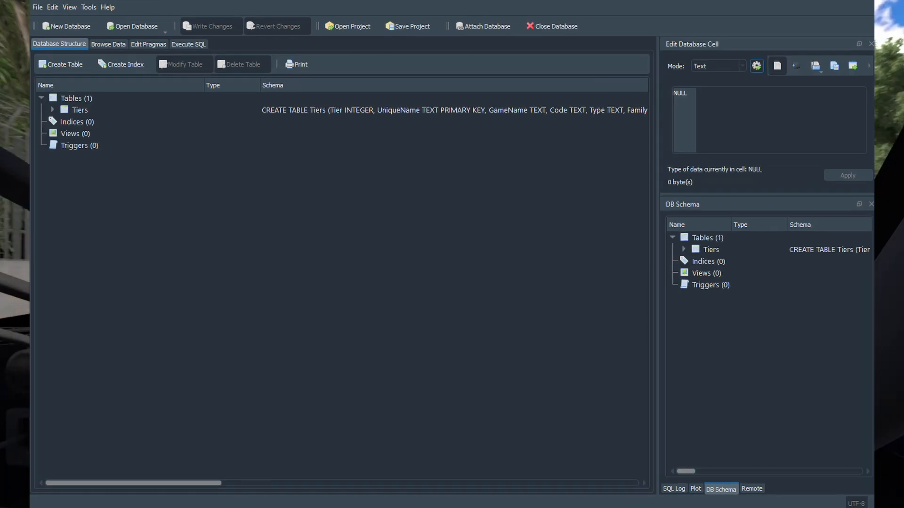
Browse the Tiers rows and set row 4 to Potato, Tomato, Veggies championship
left_click(108, 42)
type("Veggies championship")
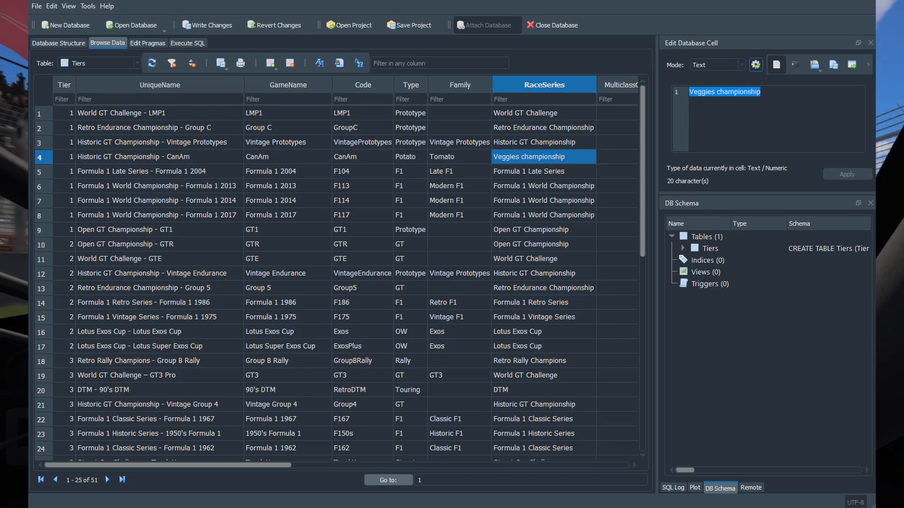
scroll("right", 3)
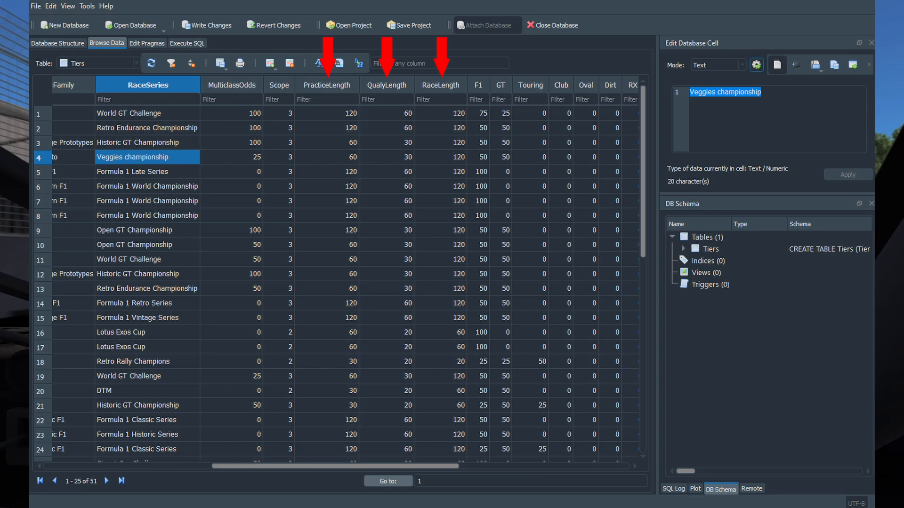
Delete the Formula 1 2017 tier record, then open Settings.json in Notepad
scroll("right", 3)
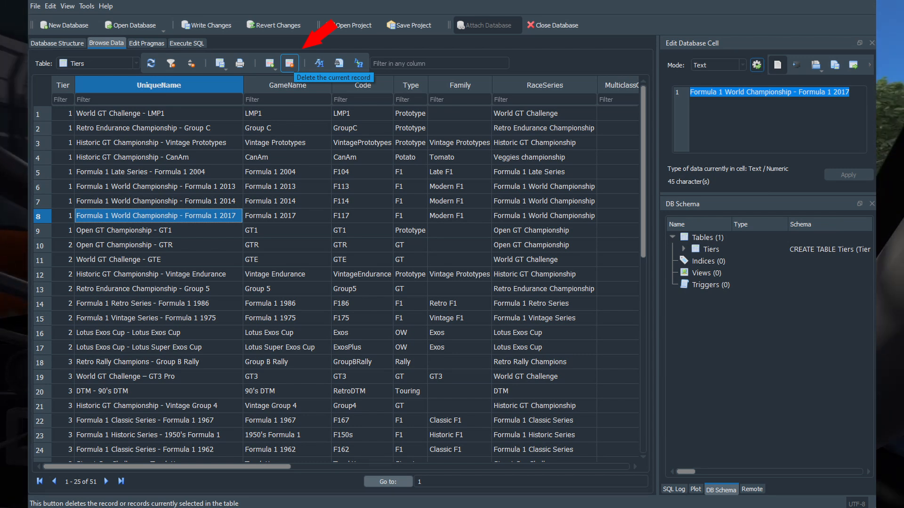
left_click(270, 64)
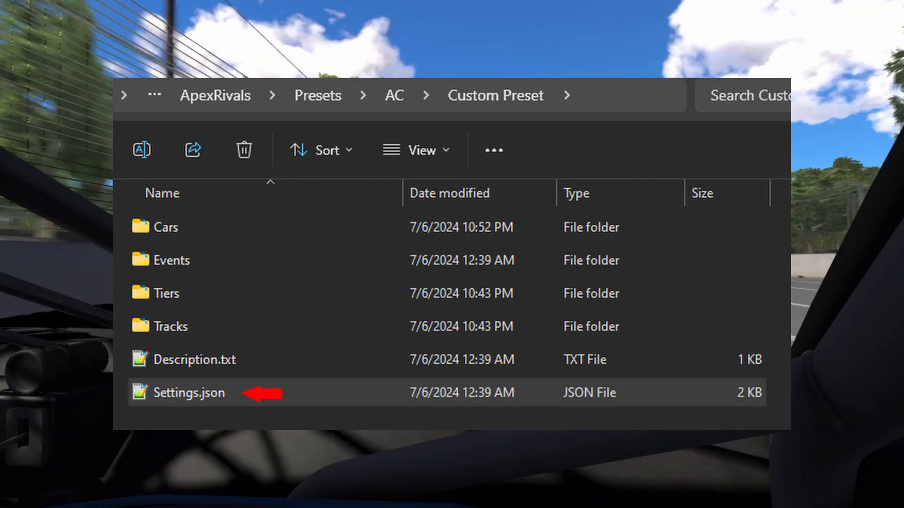
double_click(189, 393)
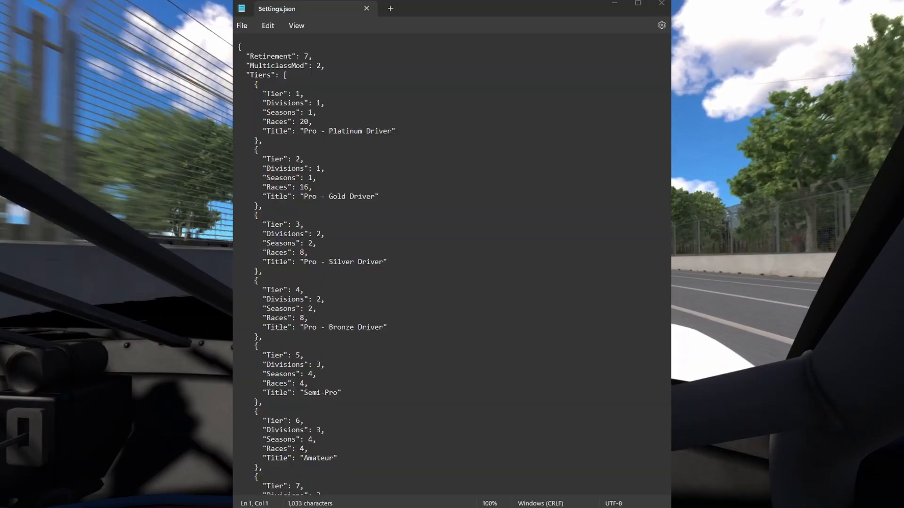